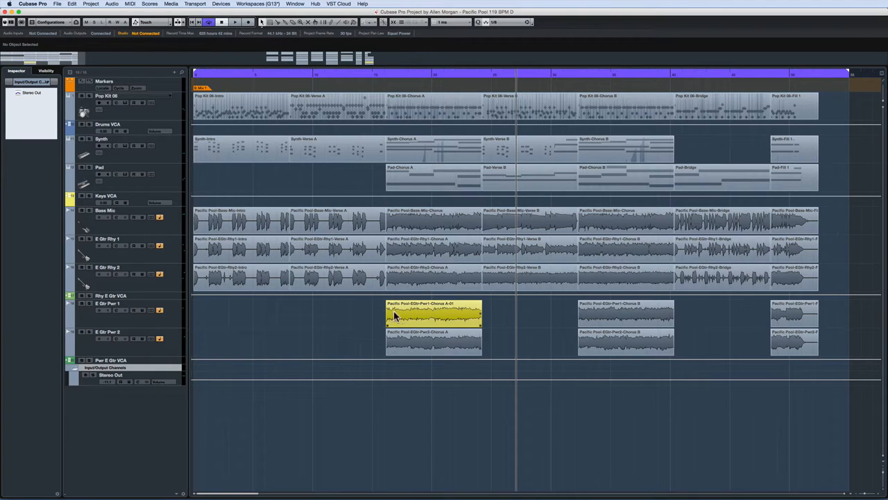
# Step: Select the yellow E Gtr Perc event and show its details in the Info Line
pyautogui.click(433, 313)
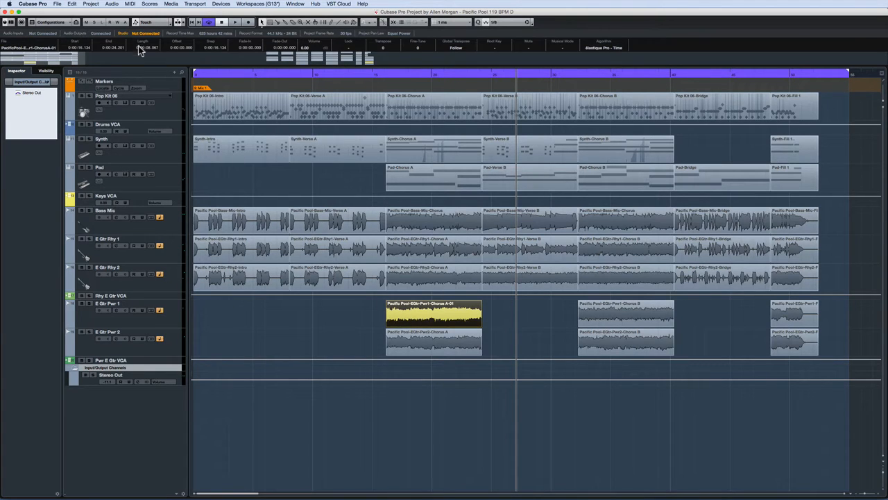
pyautogui.click(111, 3)
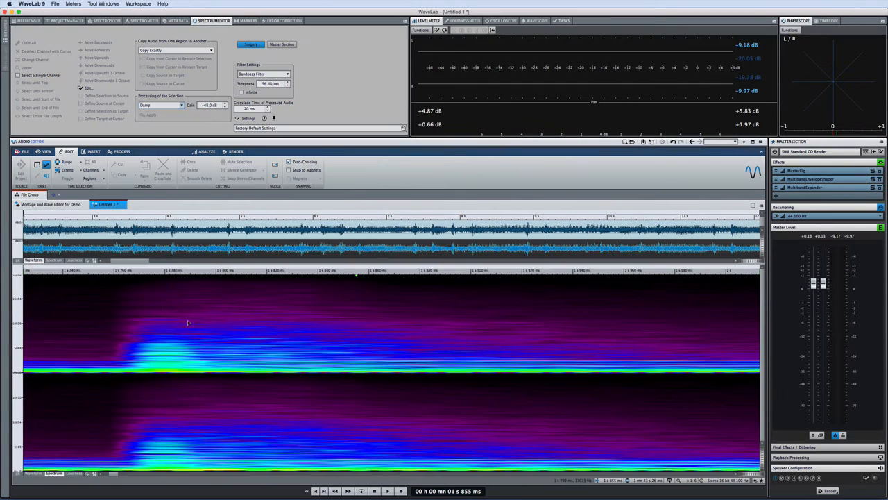
# Step: Show the demo audio file in the Spectrum editor view
pyautogui.click(161, 105)
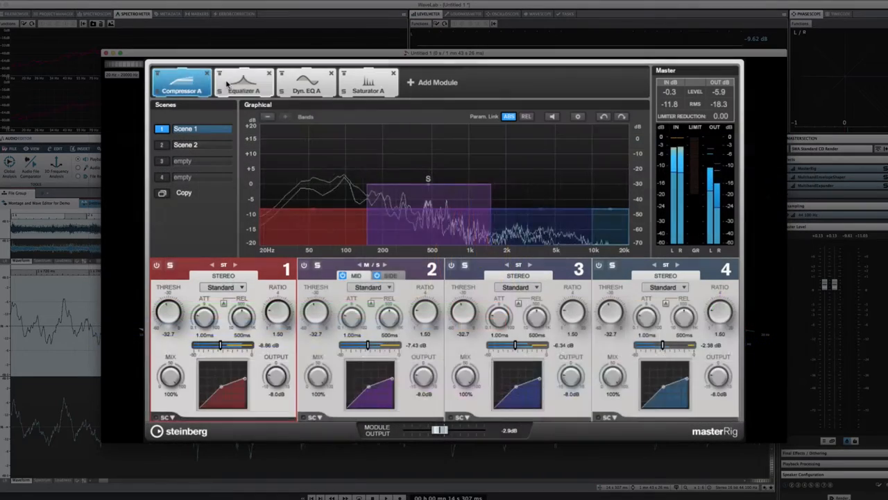
# Step: Review the MasterRig Compressor A and Dyn EQ A modules, then return to Cubase
pyautogui.click(305, 82)
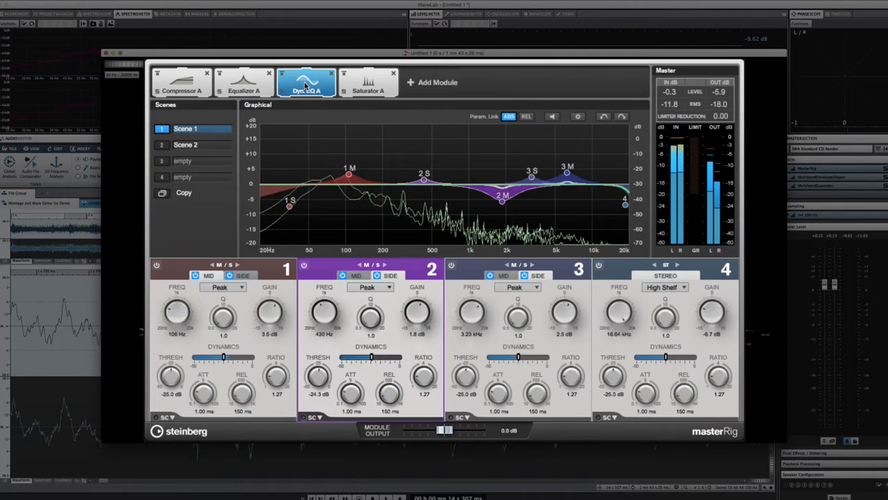
pyautogui.click(368, 80)
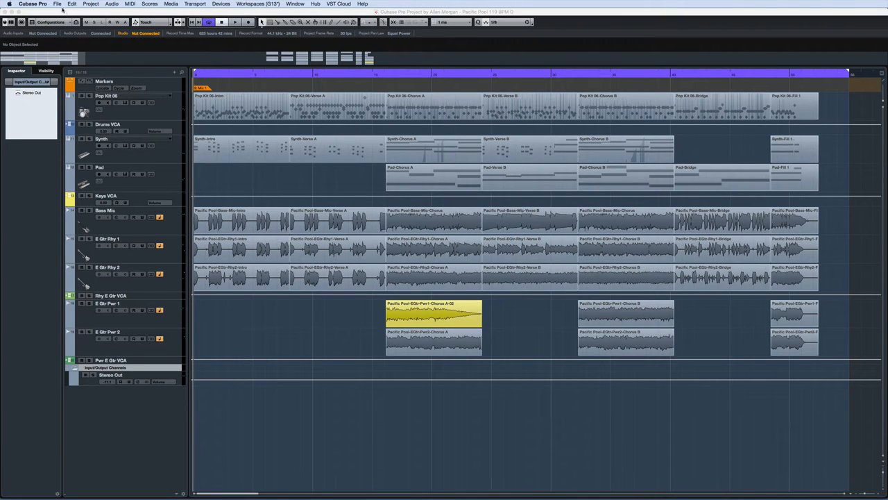
# Step: Export the remix Audio Mixdown with Post Process set to Open in WaveLab Pro 9
pyautogui.click(58, 4)
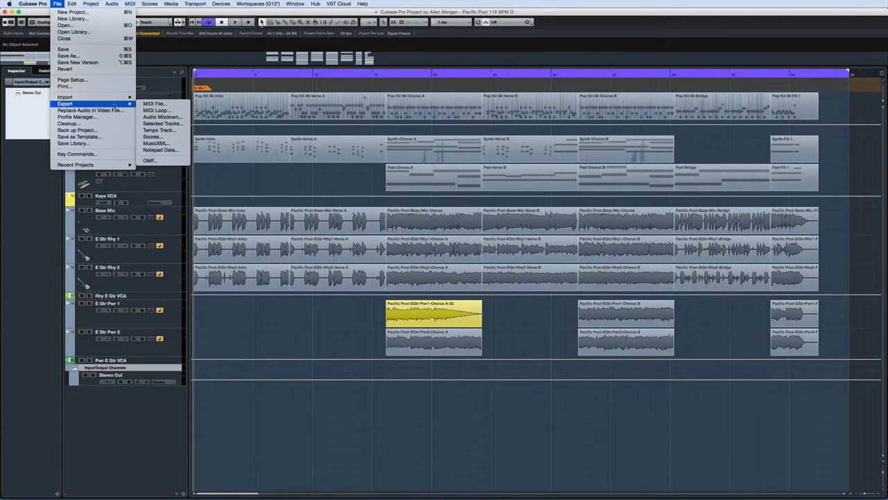
pyautogui.click(163, 117)
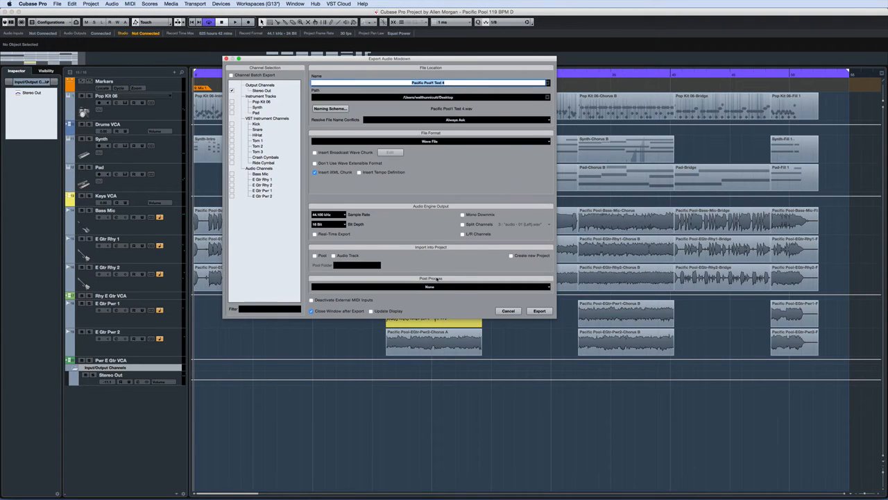
pyautogui.click(430, 286)
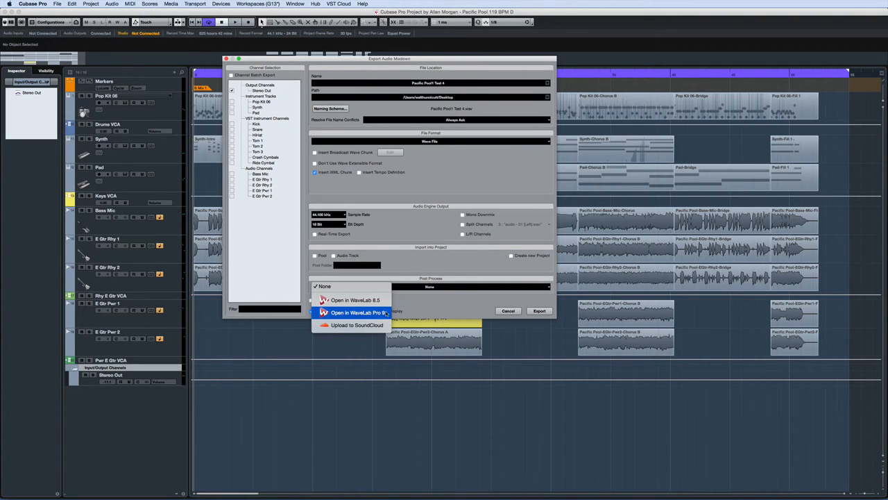
pyautogui.click(538, 311)
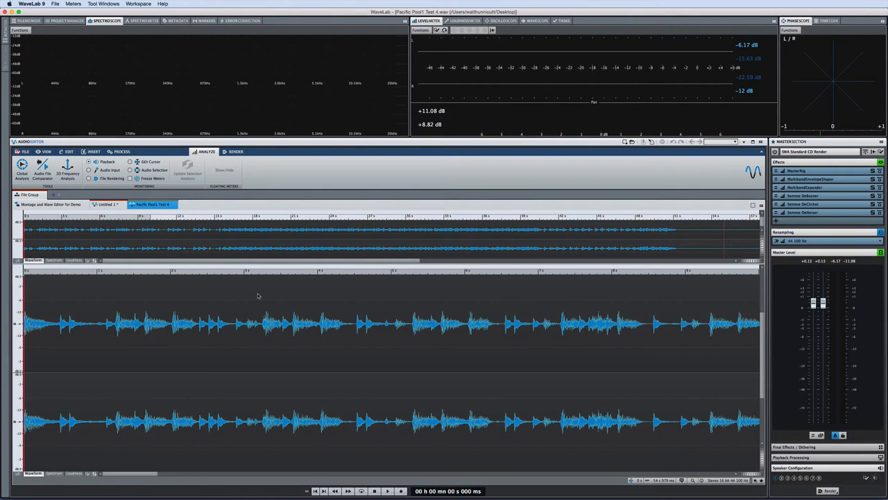
# Step: Inspect the freshly exported Pacific Pearl Test 4.wav in the Audio Editor
pyautogui.click(69, 152)
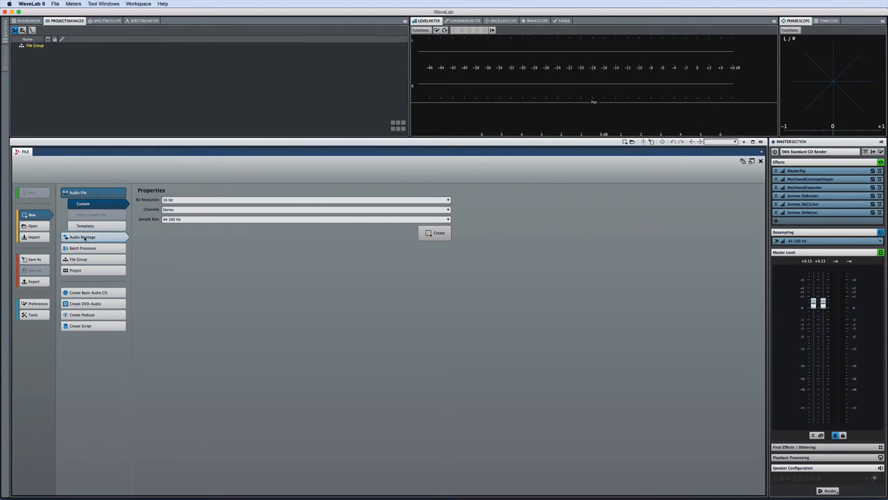
# Step: Create a new custom stereo audio montage and place the mixdown file on its track
pyautogui.click(82, 202)
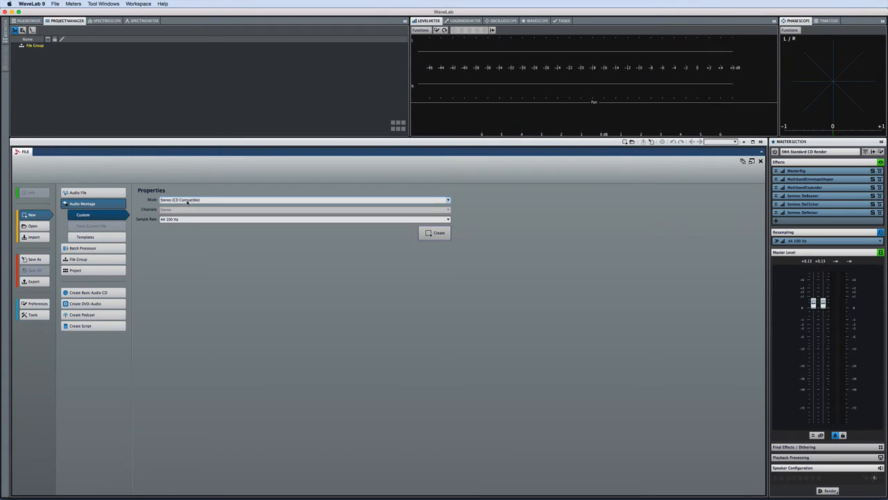
pyautogui.click(438, 233)
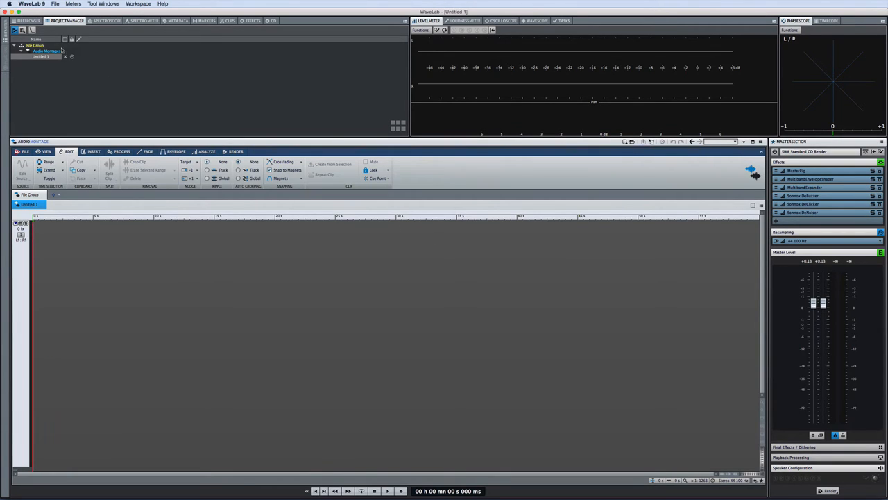
pyautogui.click(28, 20)
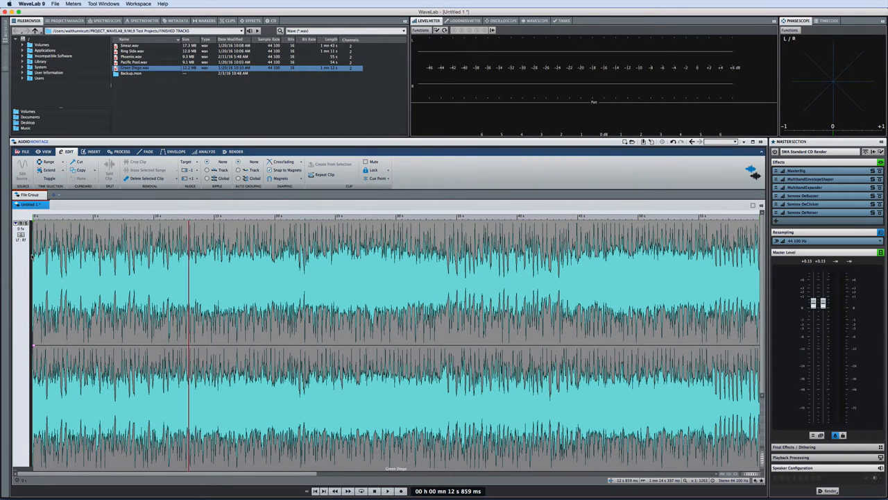
# Step: Add a new stereo track beneath the first mixdown clip in the montage
pyautogui.rightClick(21, 229)
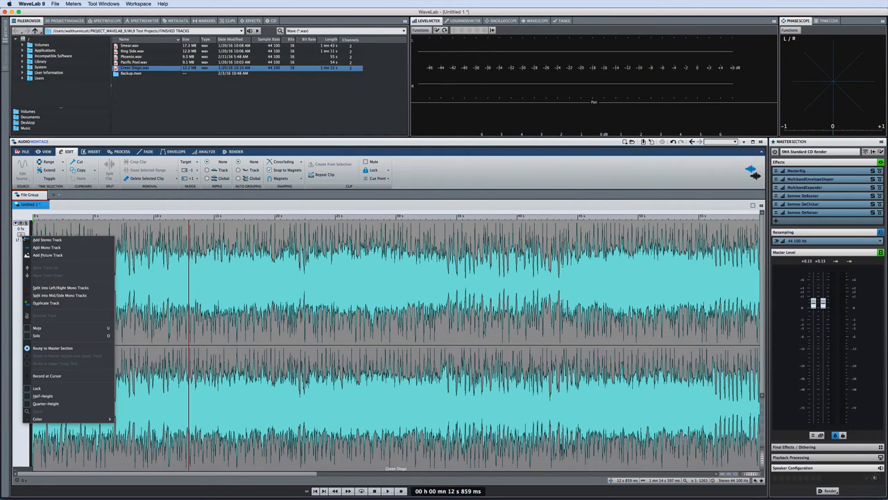
pyautogui.click(47, 239)
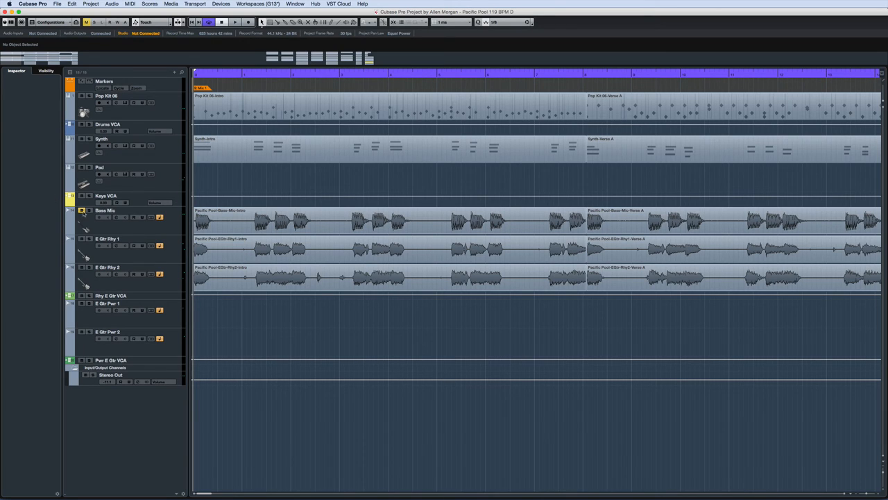
# Step: Export another Cubase mixdown onto the montage's second track
pyautogui.click(58, 5)
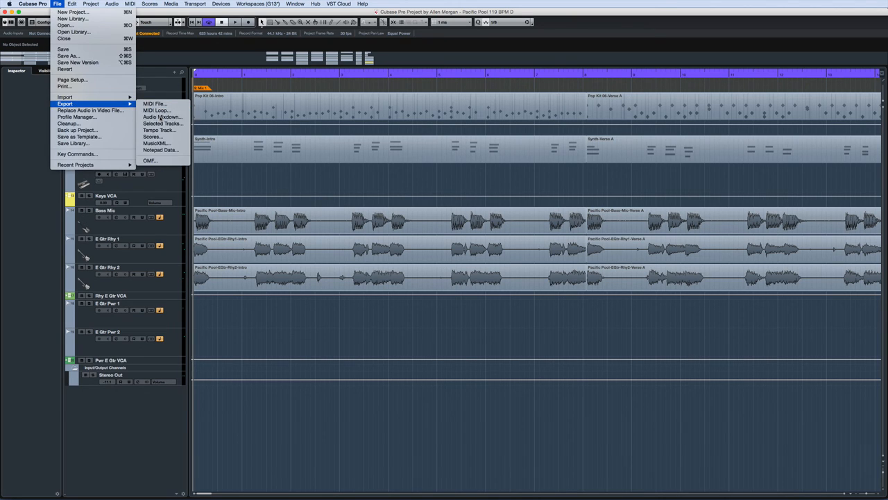
pyautogui.click(161, 117)
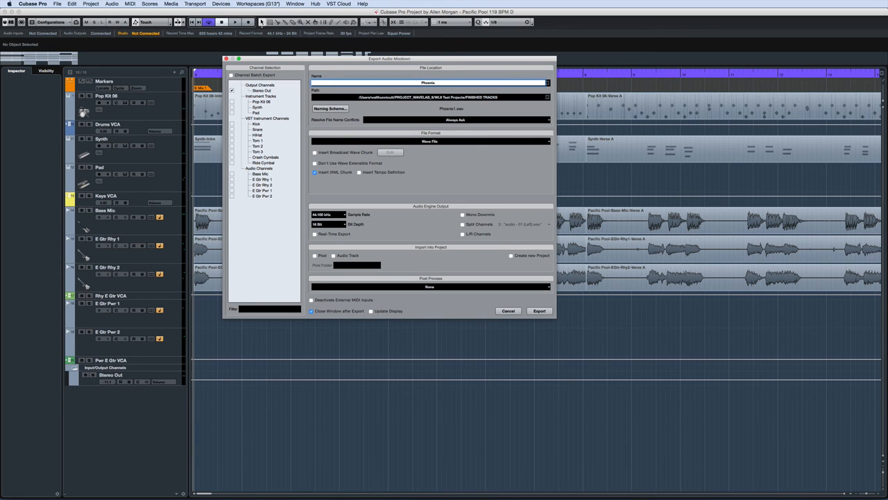
pyautogui.click(538, 311)
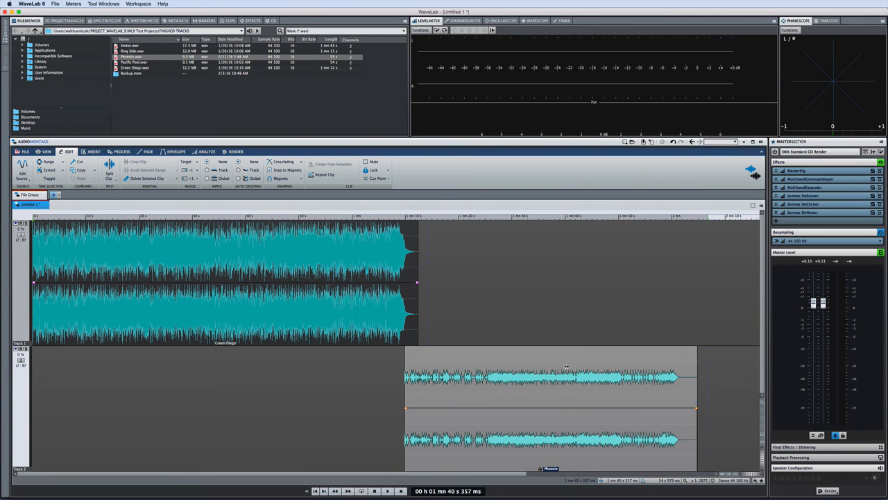
# Step: In WaveLab's Audio Connections preferences, pick a device port for an audio channel
pyautogui.click(566, 367)
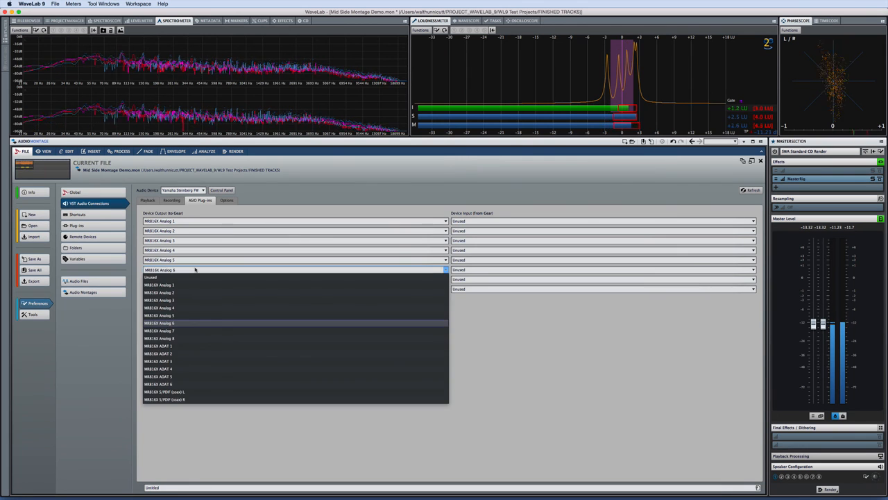
pyautogui.click(158, 330)
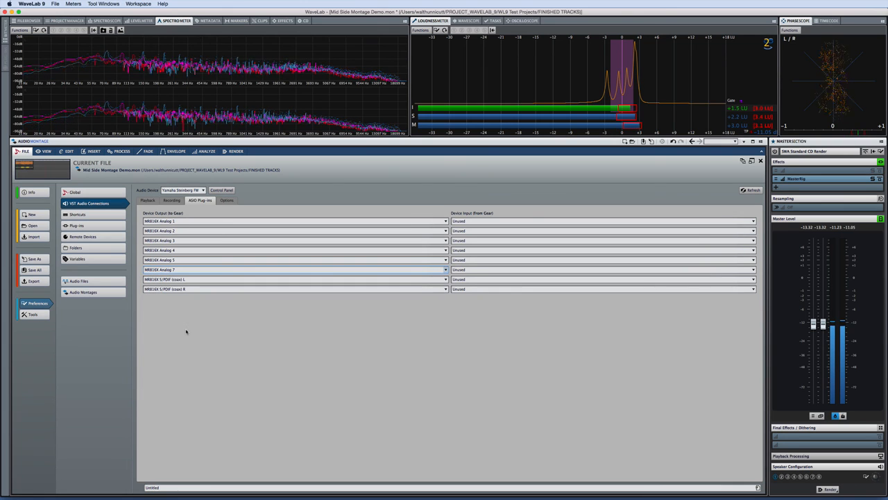